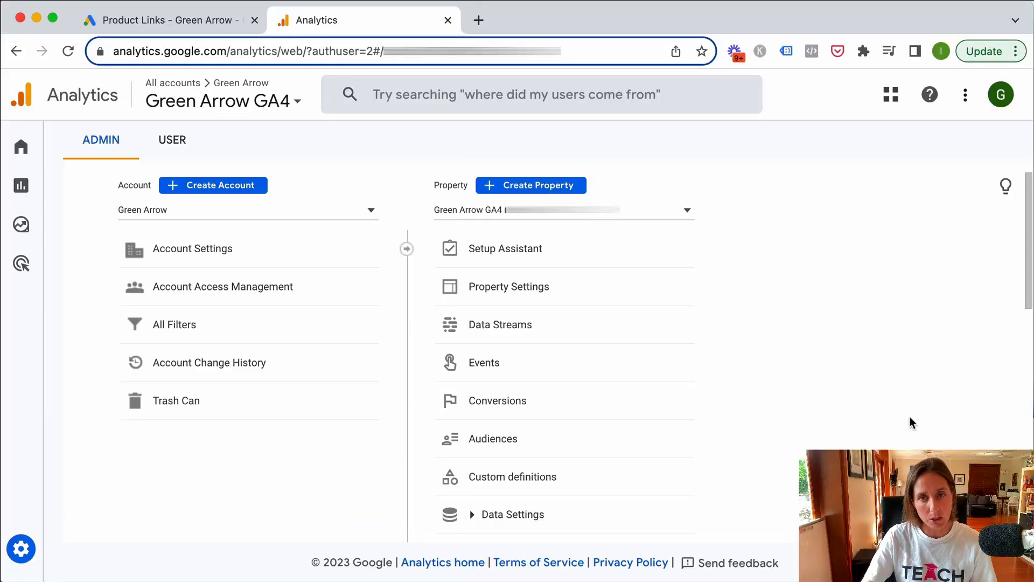
{"action": "mouse_move", "coordinate": [194, 508]}
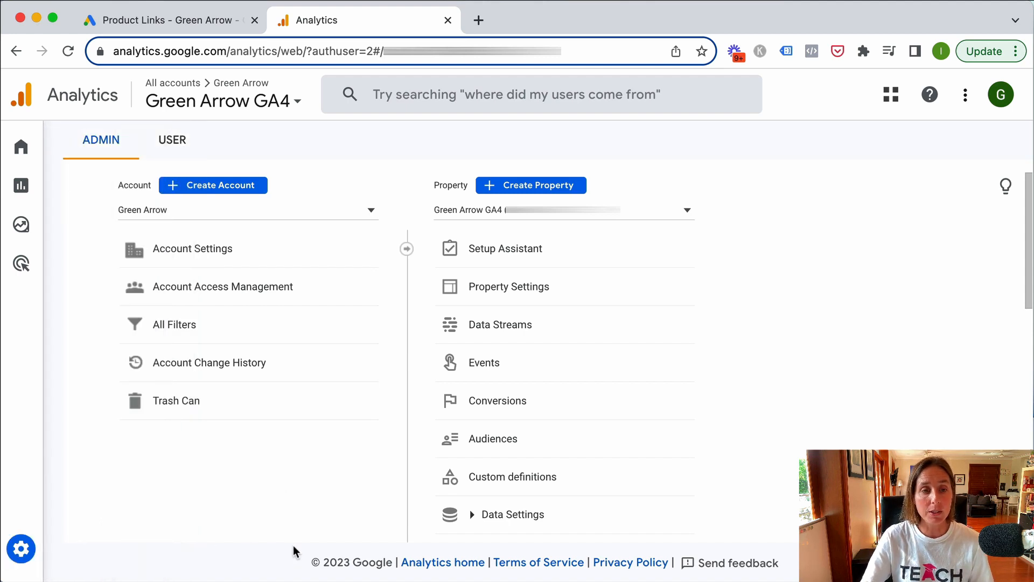
{"action": "mouse_move", "coordinate": [206, 254]}
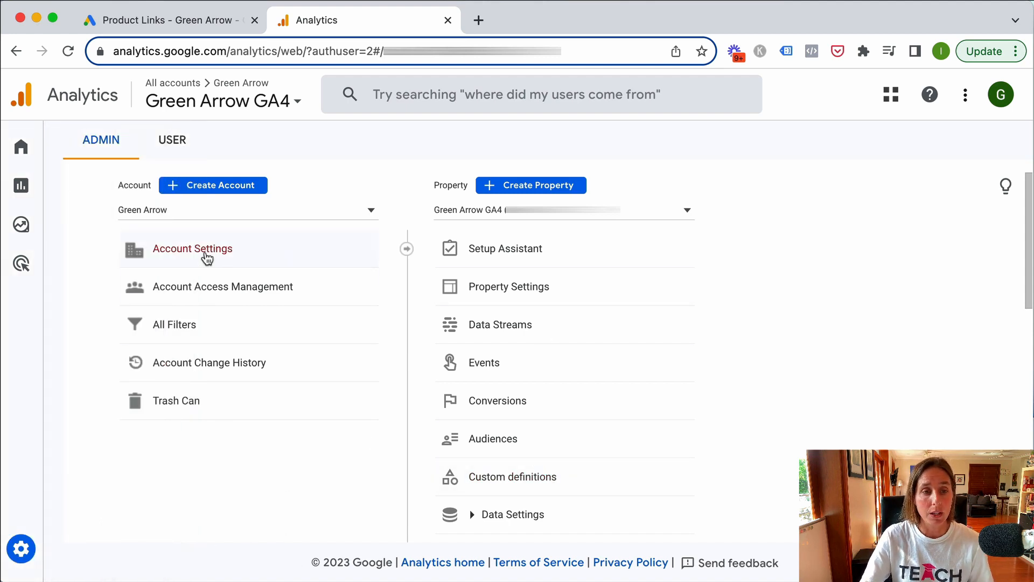
{"action": "mouse_move", "coordinate": [586, 253]}
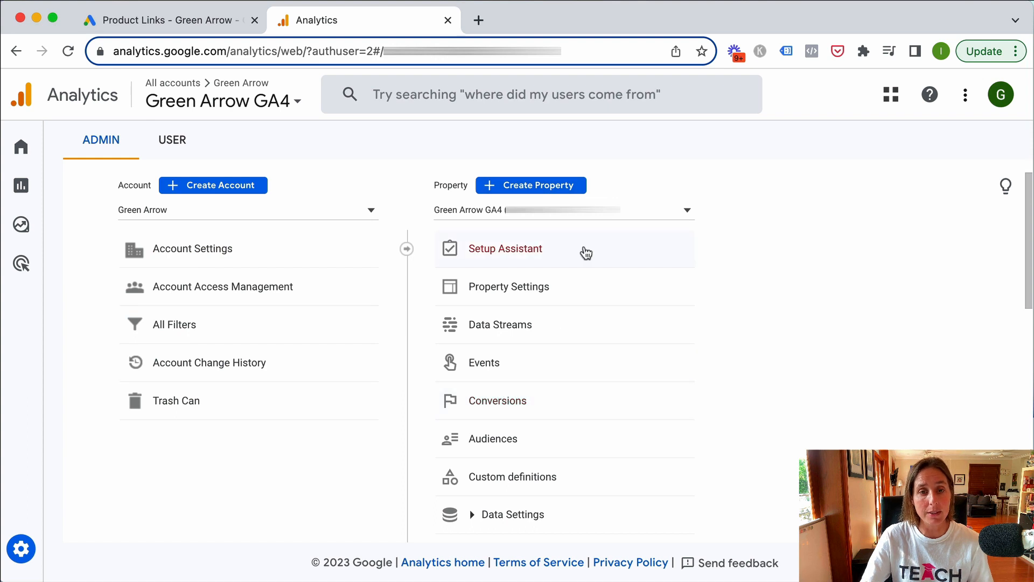
{"action": "mouse_move", "coordinate": [563, 381]}
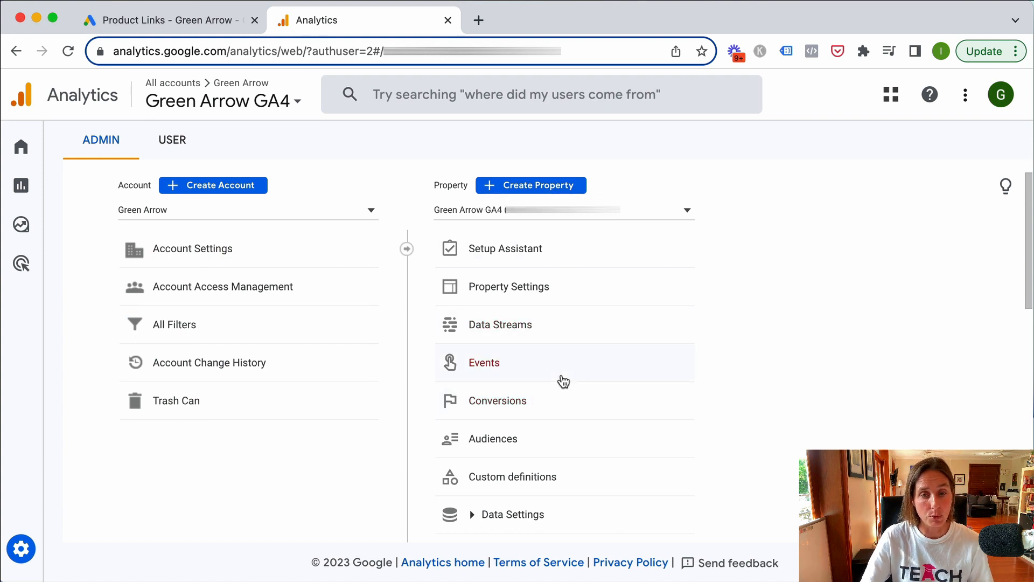
Open Google Ads Links under Product Links for the Green Arrow GA4 property
{"action": "scroll", "scroll_direction": "down", "scroll_amount": 3}
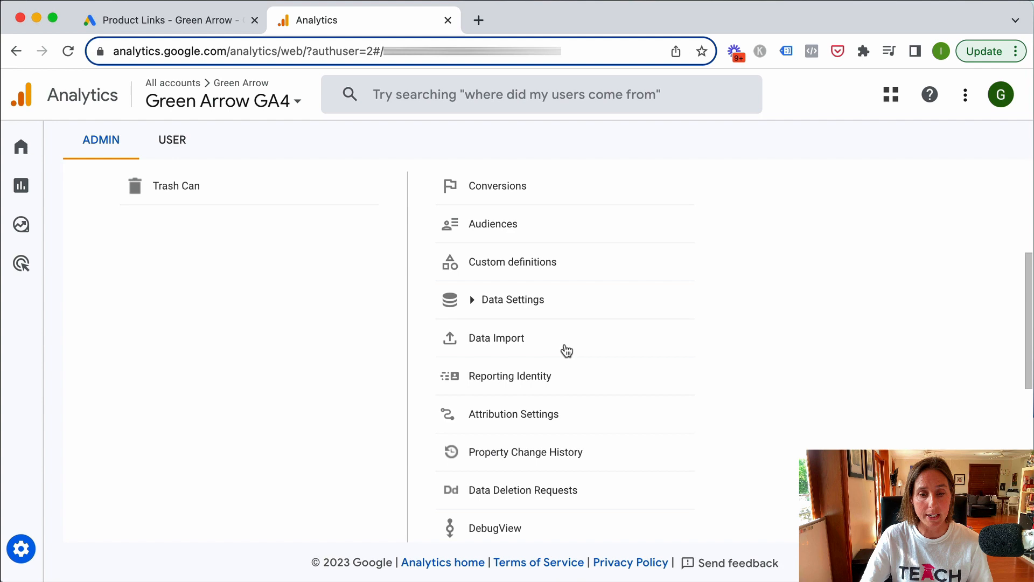
{"action": "scroll", "scroll_direction": "down", "scroll_amount": 3}
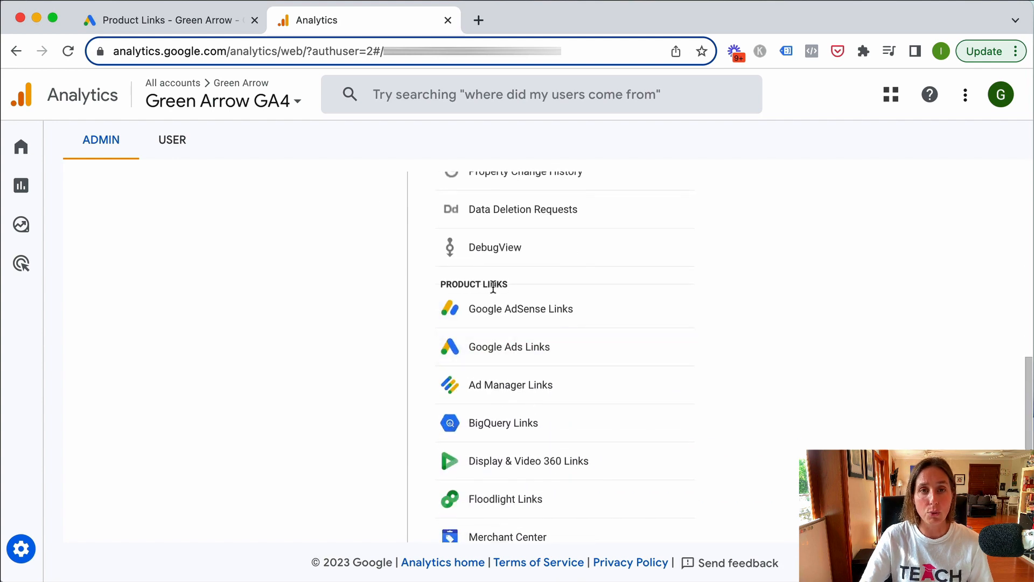
{"action": "mouse_move", "coordinate": [509, 347]}
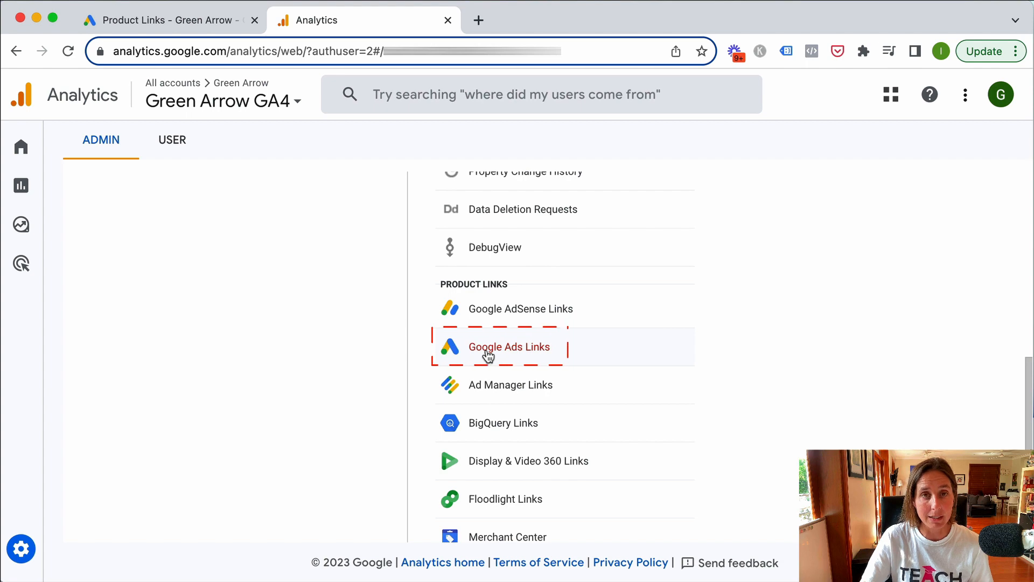
{"action": "left_click", "coordinate": [508, 346]}
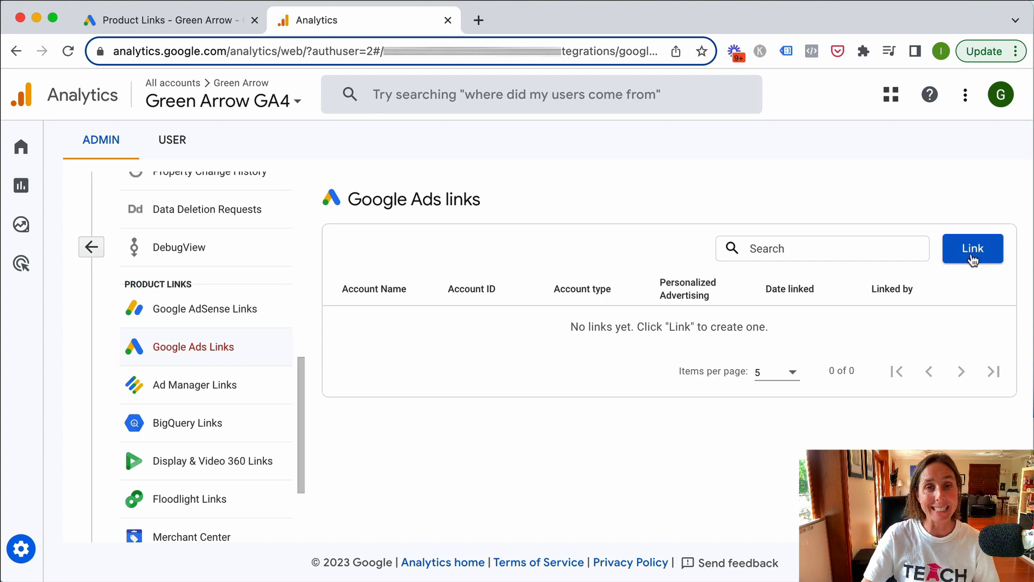
Start a new Google Ads link and confirm the Green Arrow Ads account as its account
{"action": "left_click", "coordinate": [972, 248]}
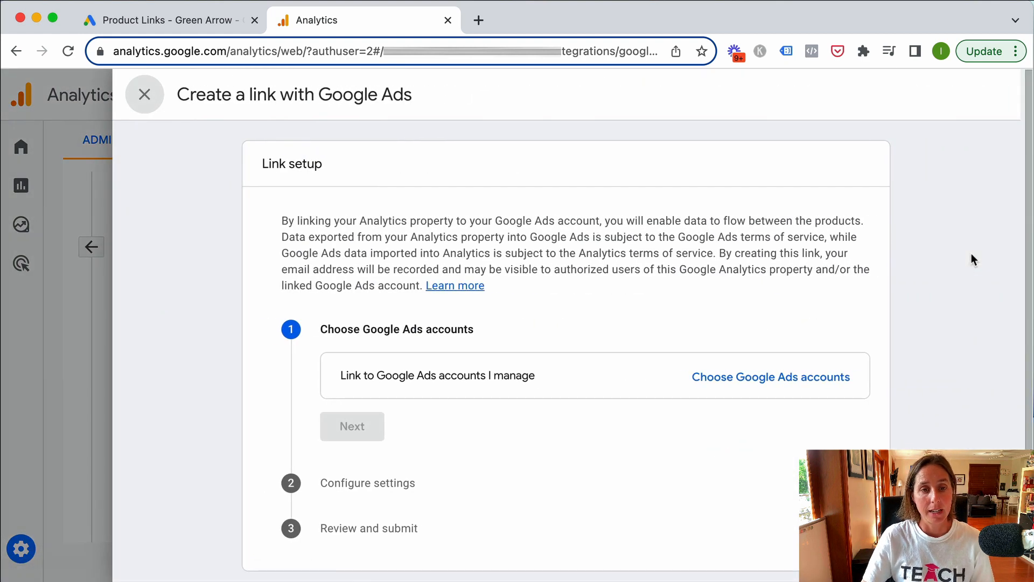
{"action": "mouse_move", "coordinate": [260, 169]}
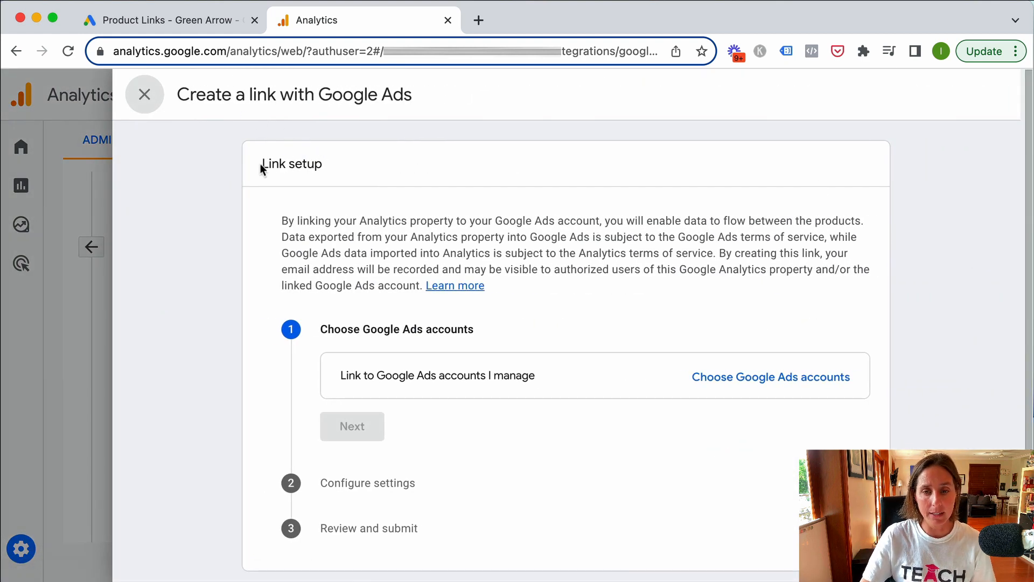
{"action": "mouse_move", "coordinate": [722, 389]}
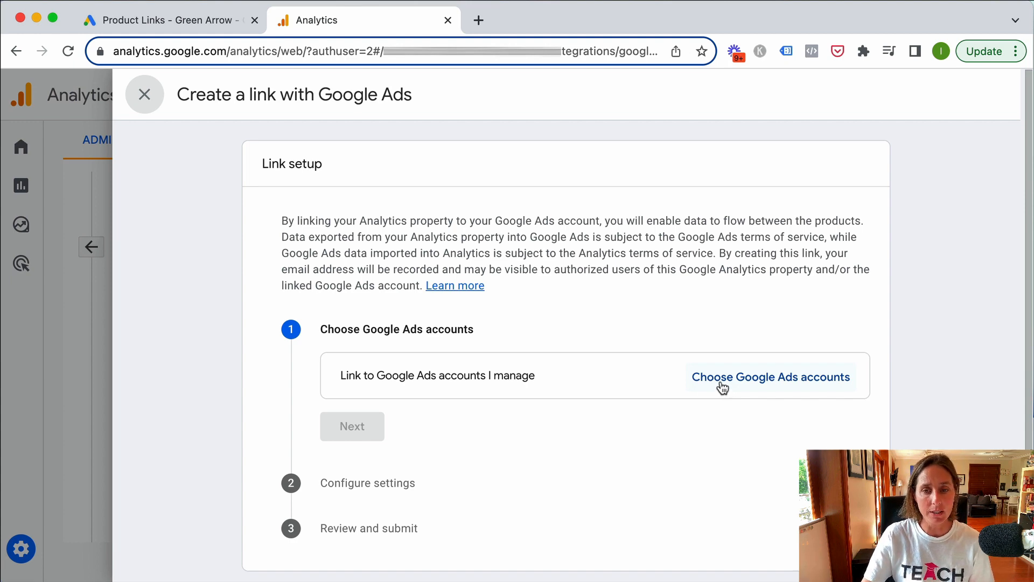
{"action": "left_click", "coordinate": [770, 376]}
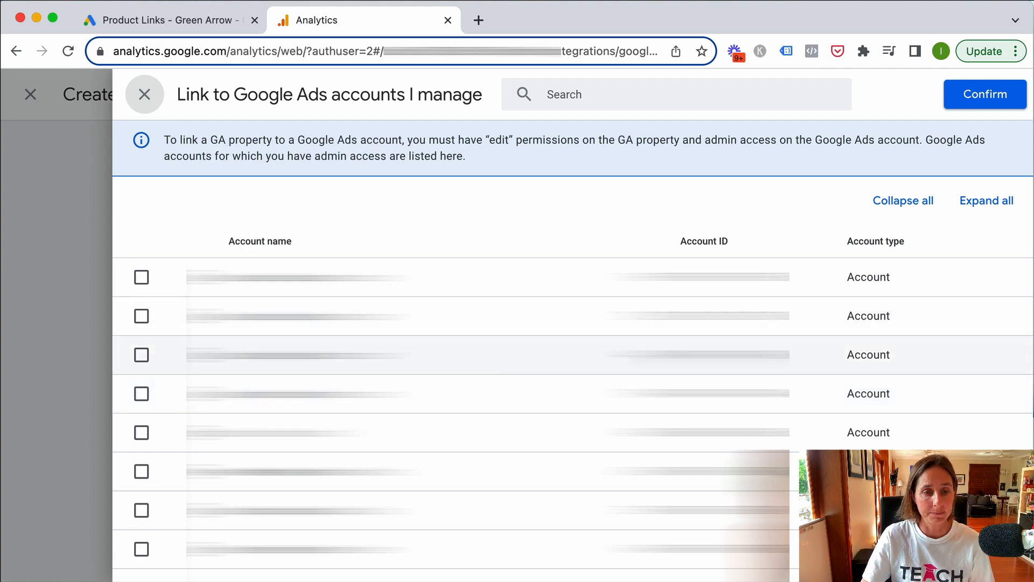
{"action": "scroll", "scroll_direction": "down", "scroll_amount": 3}
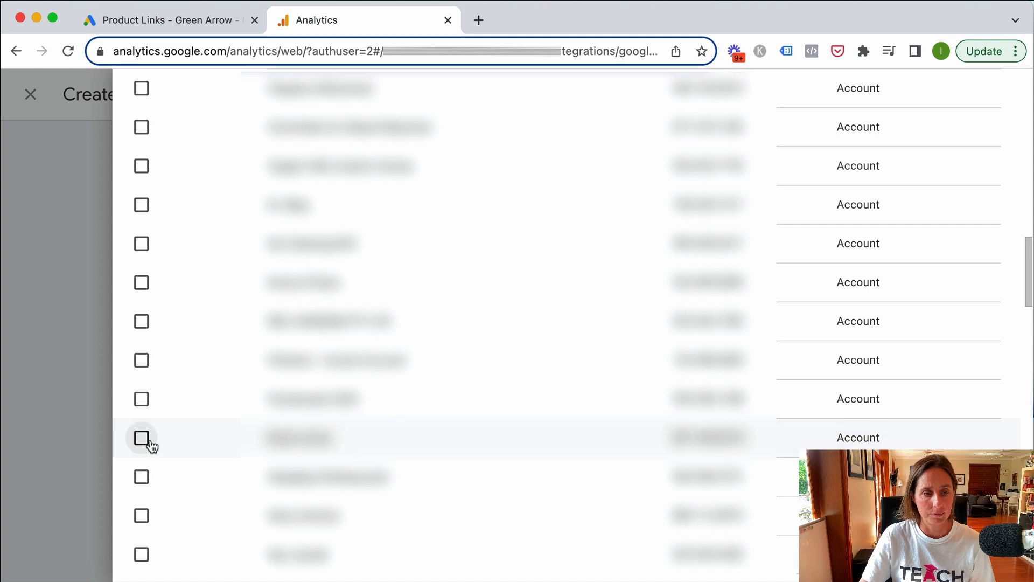
{"action": "left_click", "coordinate": [142, 438]}
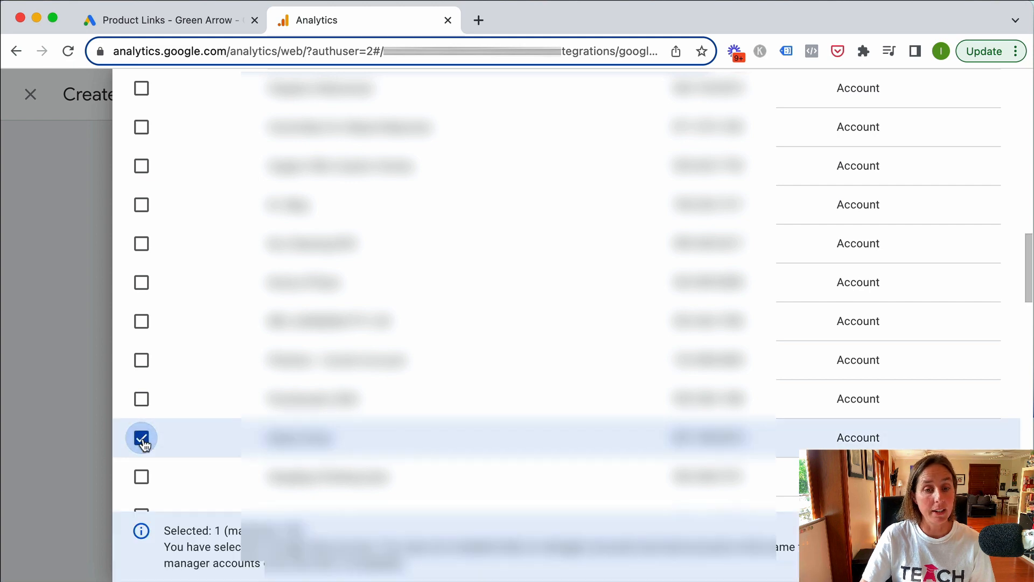
{"action": "mouse_move", "coordinate": [349, 429]}
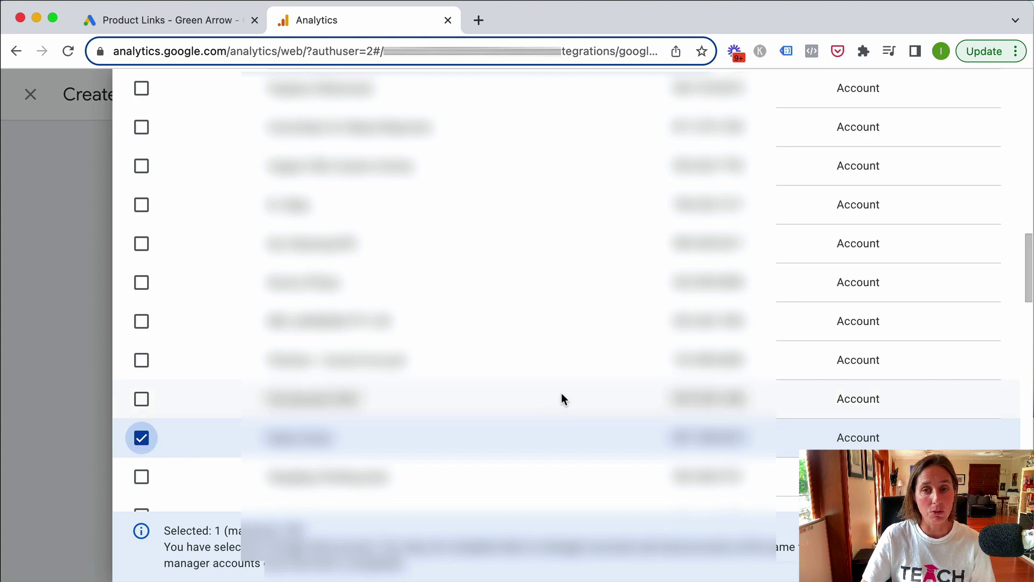
{"action": "scroll", "scroll_direction": "up", "scroll_amount": 3}
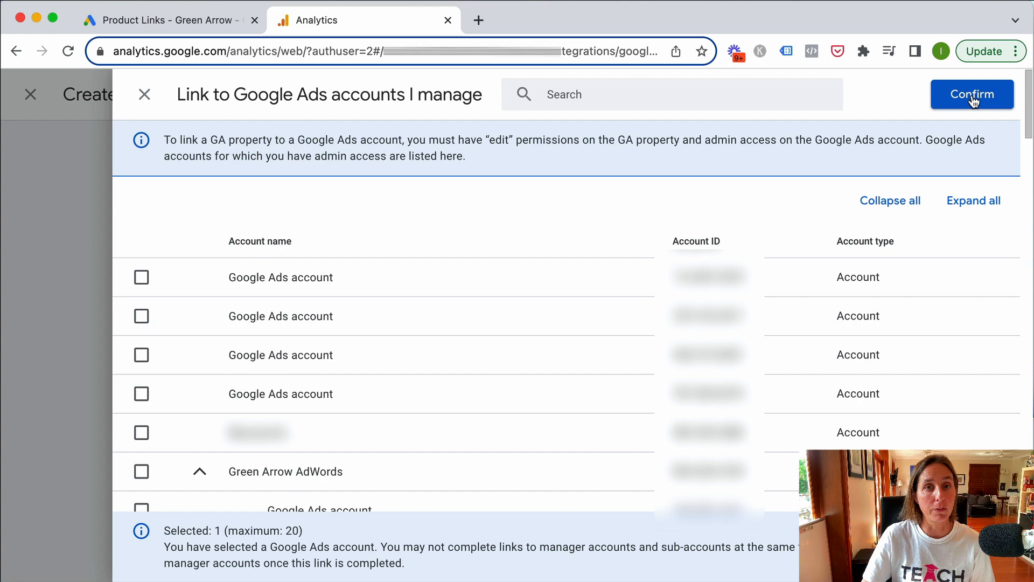
{"action": "left_click", "coordinate": [971, 94]}
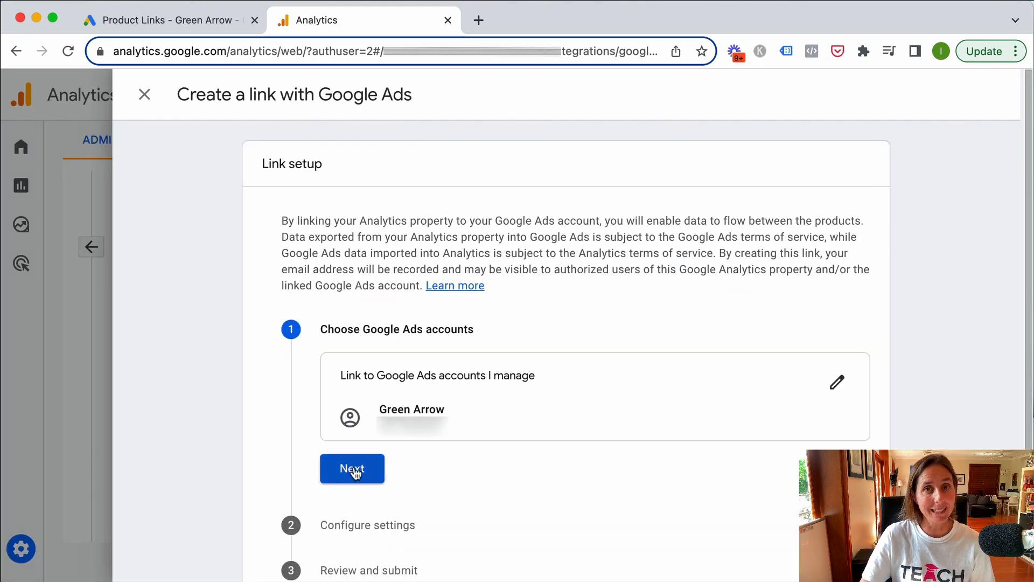
Keep personalized advertising and Ads access on, review, and submit the Green Arrow link
{"action": "left_click", "coordinate": [351, 468]}
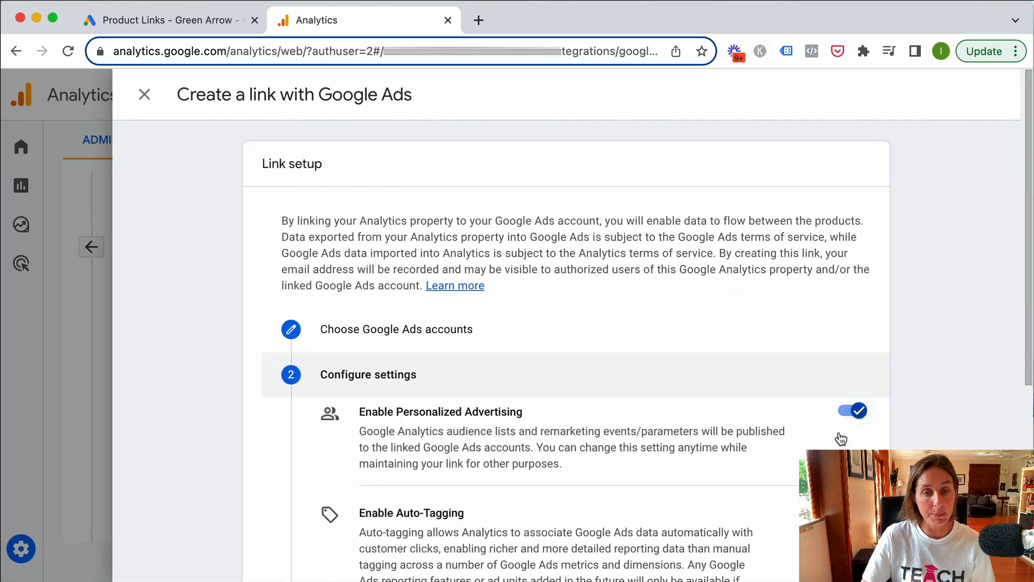
{"action": "scroll", "scroll_direction": "down", "scroll_amount": 3}
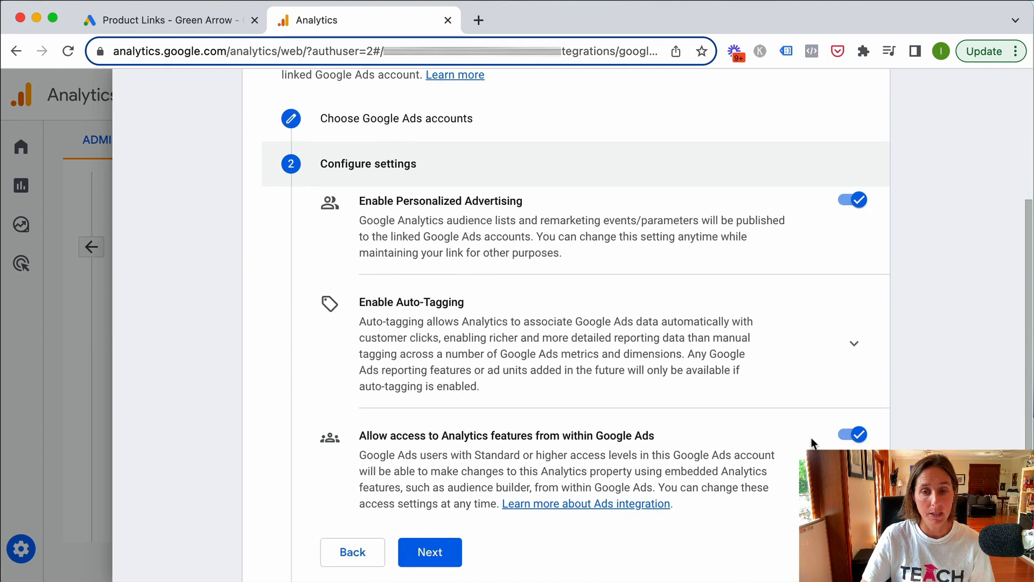
{"action": "scroll", "scroll_direction": "down", "scroll_amount": 3}
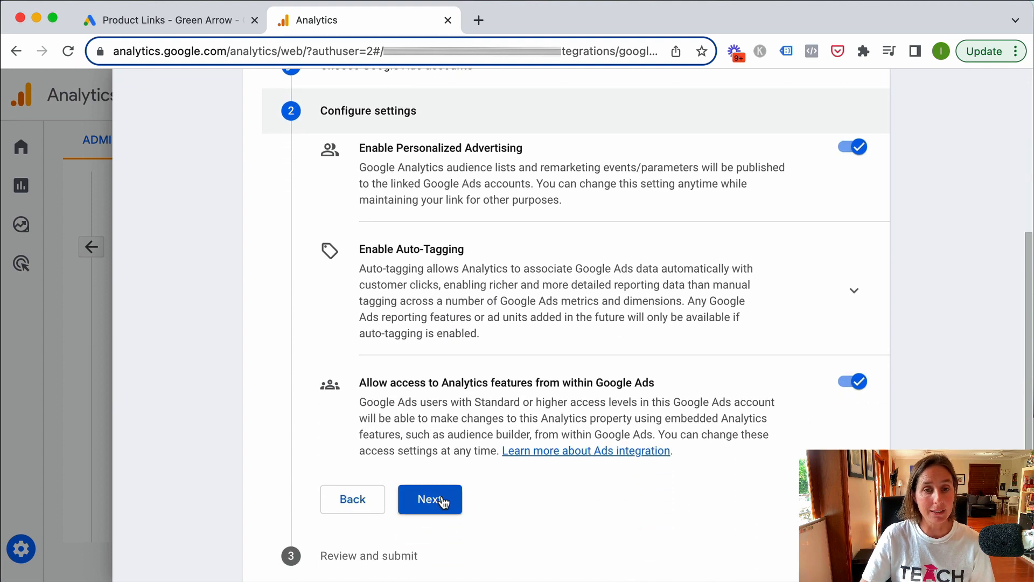
{"action": "left_click", "coordinate": [430, 500]}
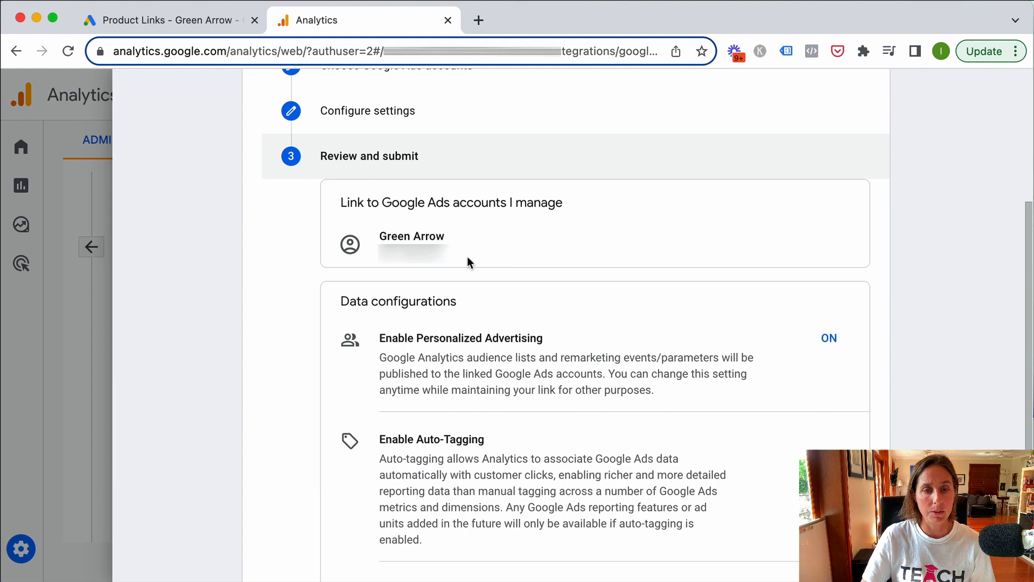
{"action": "scroll", "scroll_direction": "down", "scroll_amount": 3}
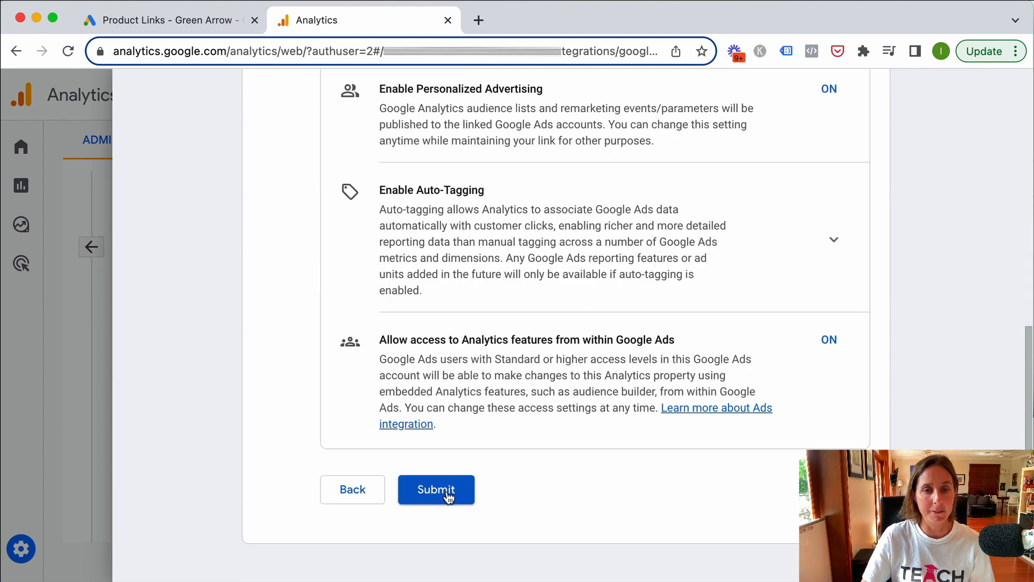
{"action": "left_click", "coordinate": [435, 490]}
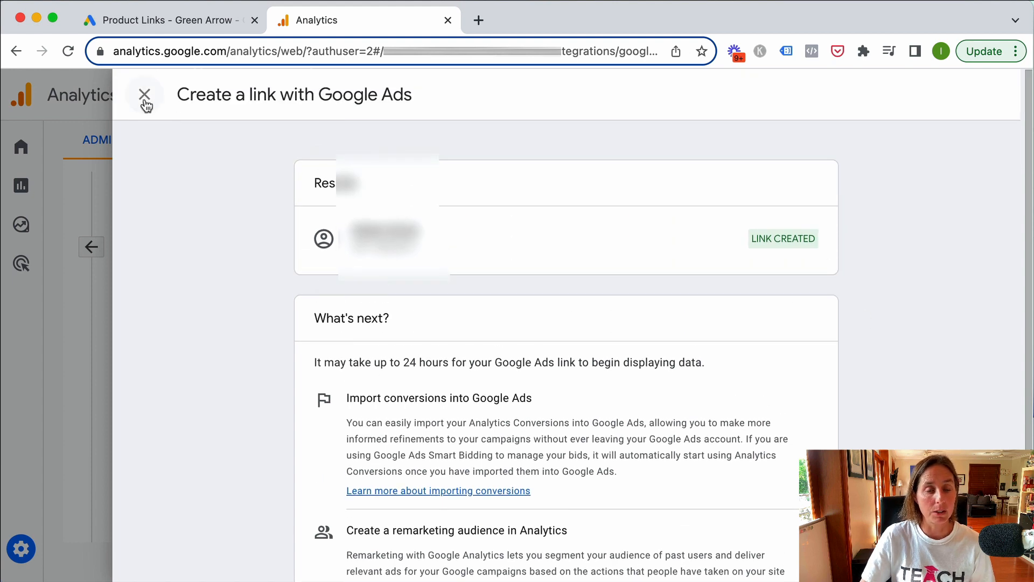
Close the Create a link panel and switch to the Google Ads browser tab
{"action": "left_click", "coordinate": [144, 94]}
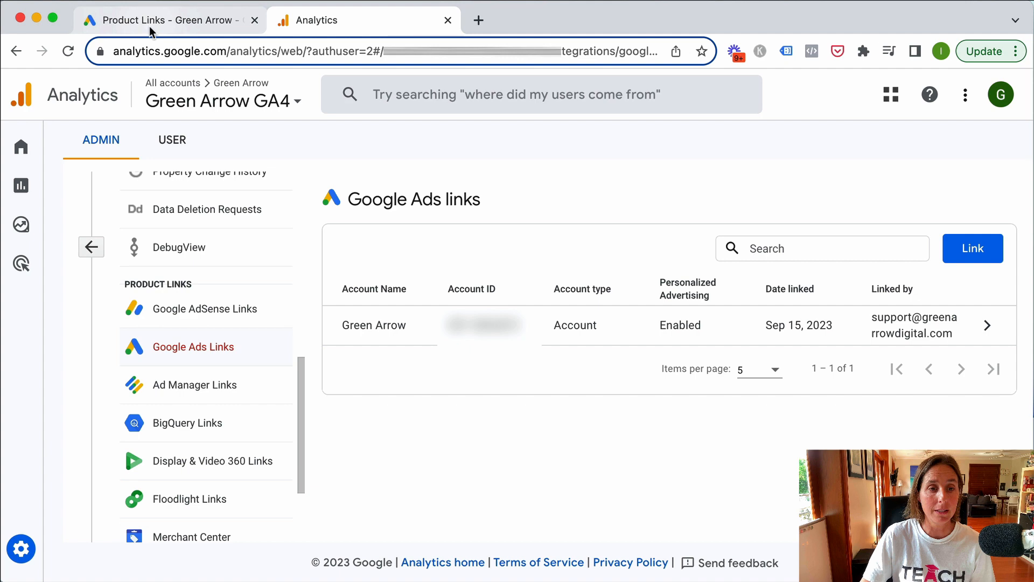
{"action": "left_click", "coordinate": [165, 20]}
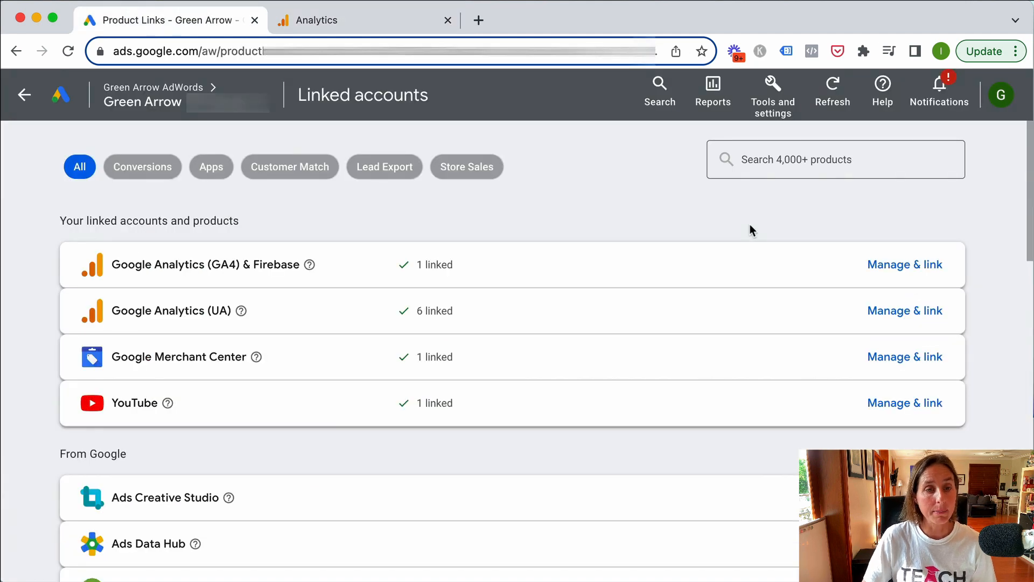
{"action": "left_click", "coordinate": [772, 91]}
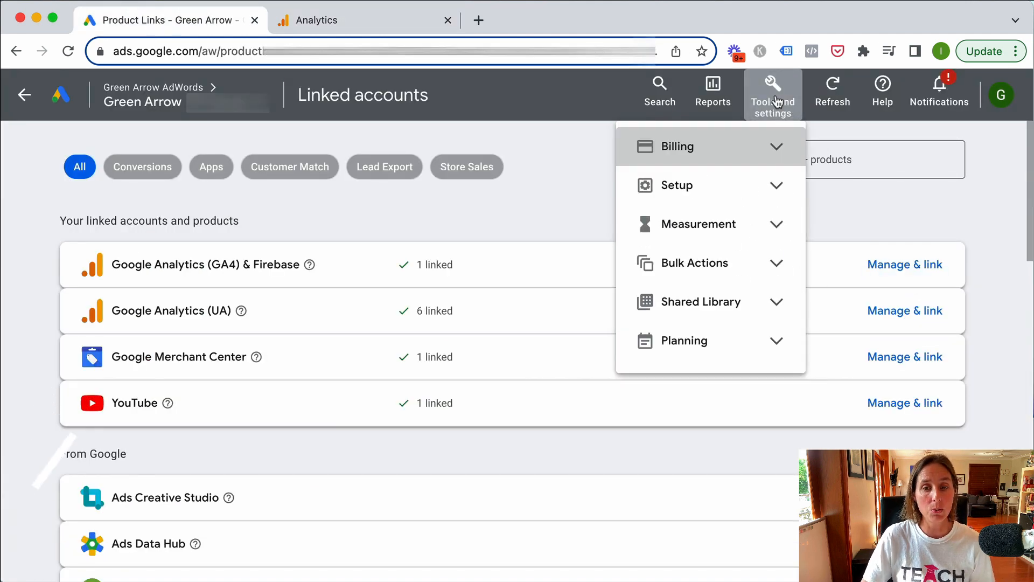
{"action": "left_click", "coordinate": [677, 185]}
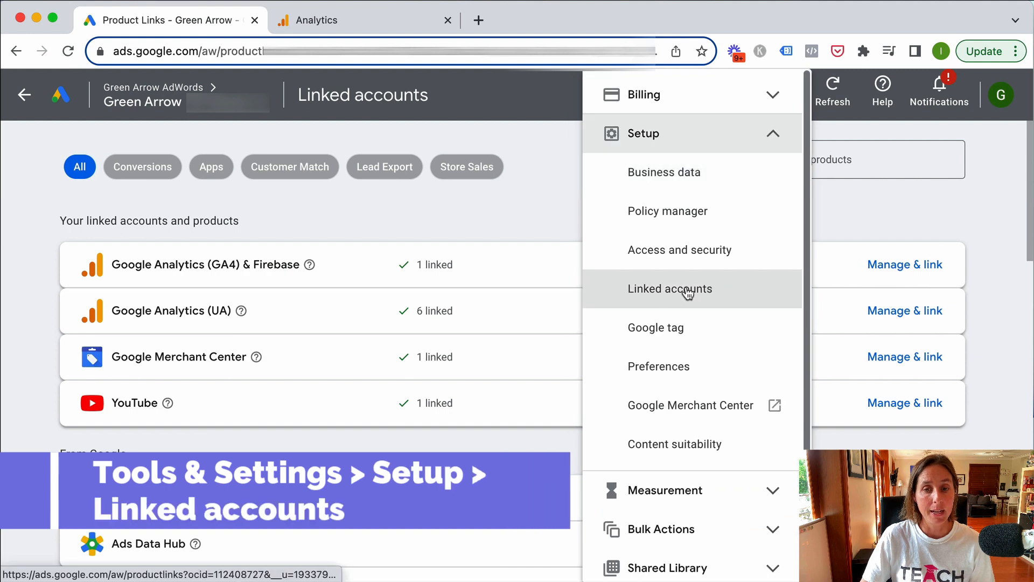
{"action": "mouse_move", "coordinate": [553, 226]}
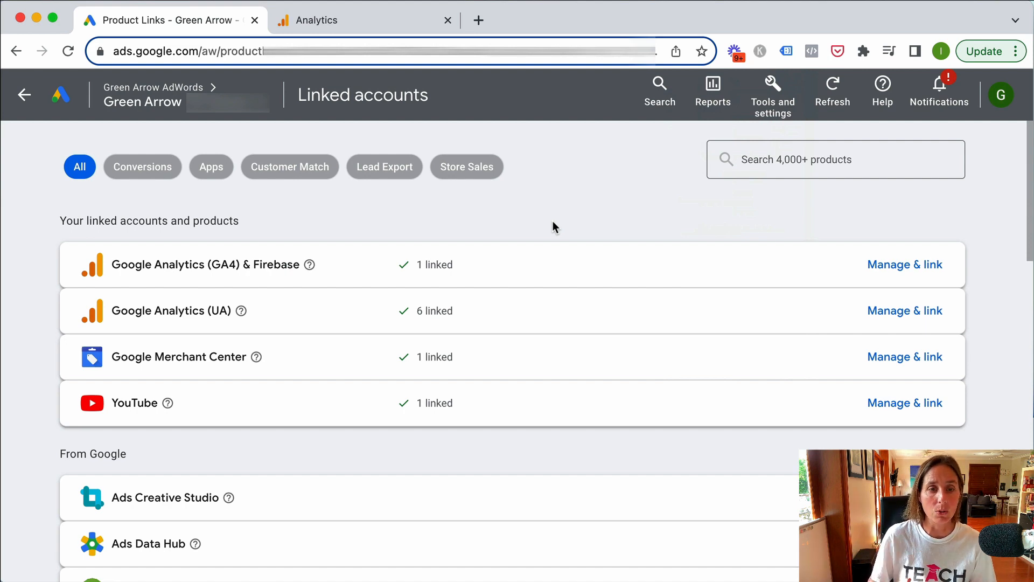
{"action": "mouse_move", "coordinate": [758, 269]}
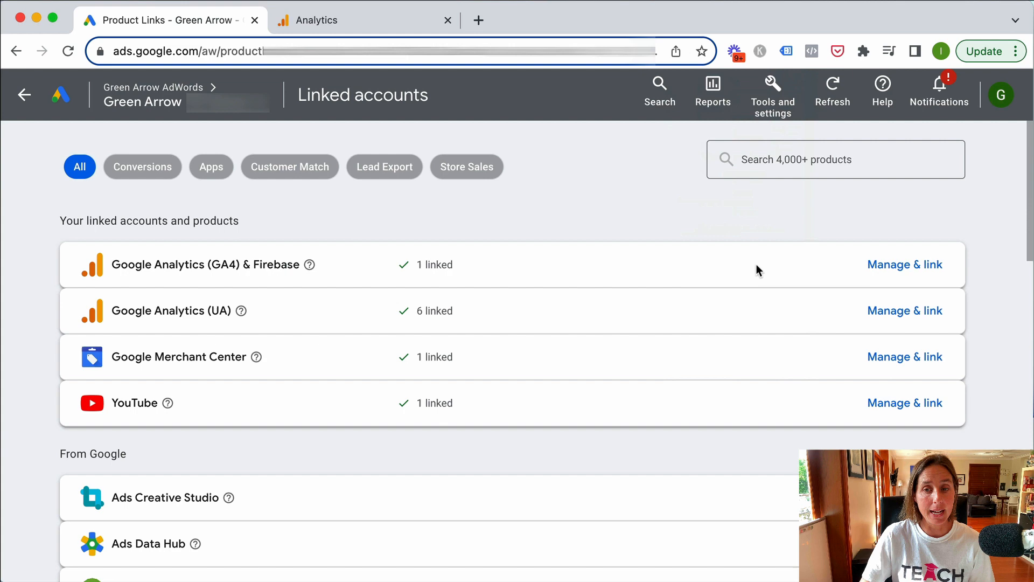
{"action": "mouse_move", "coordinate": [275, 269]}
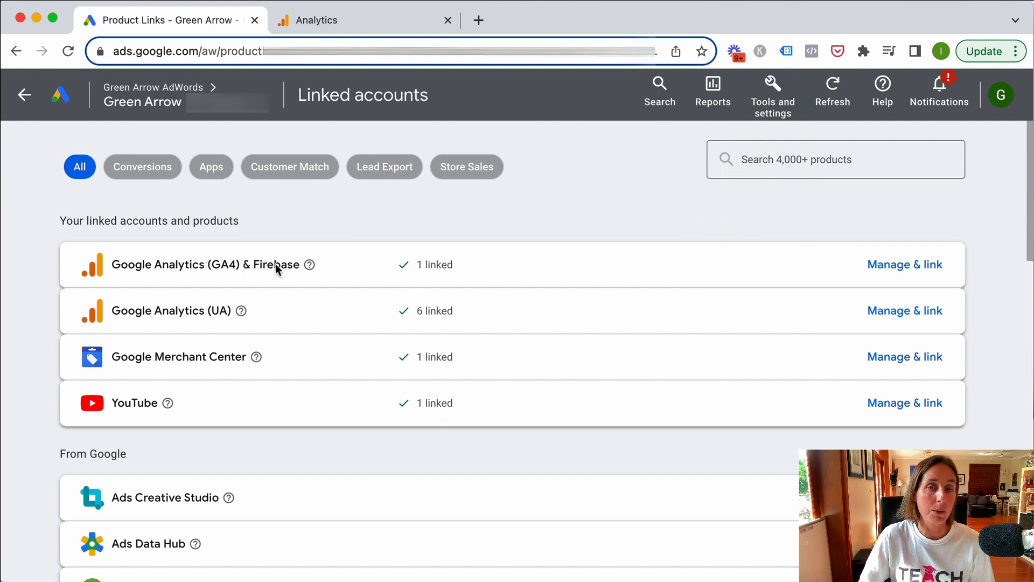
{"action": "mouse_move", "coordinate": [568, 212]}
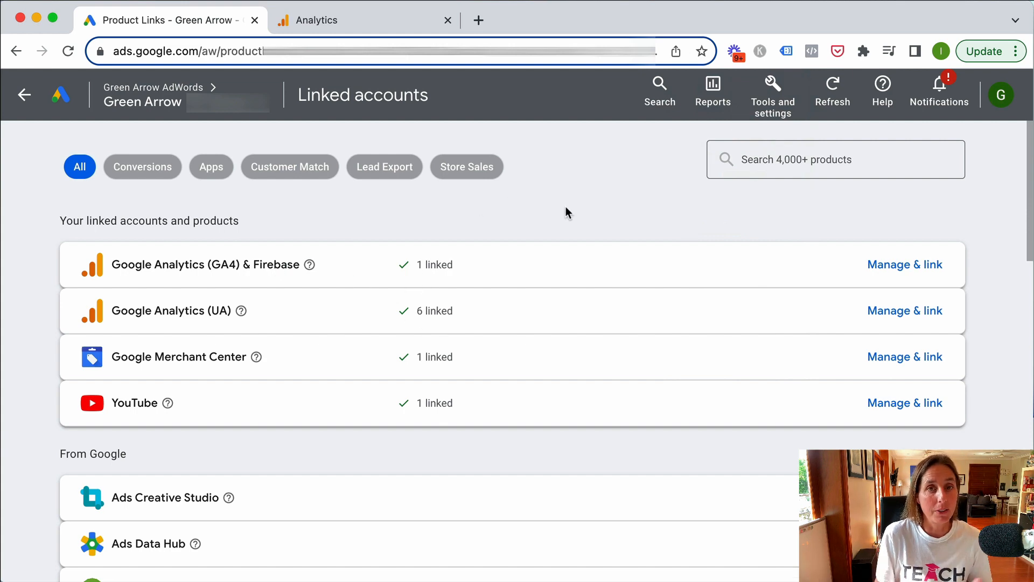
{"action": "mouse_move", "coordinate": [127, 51]}
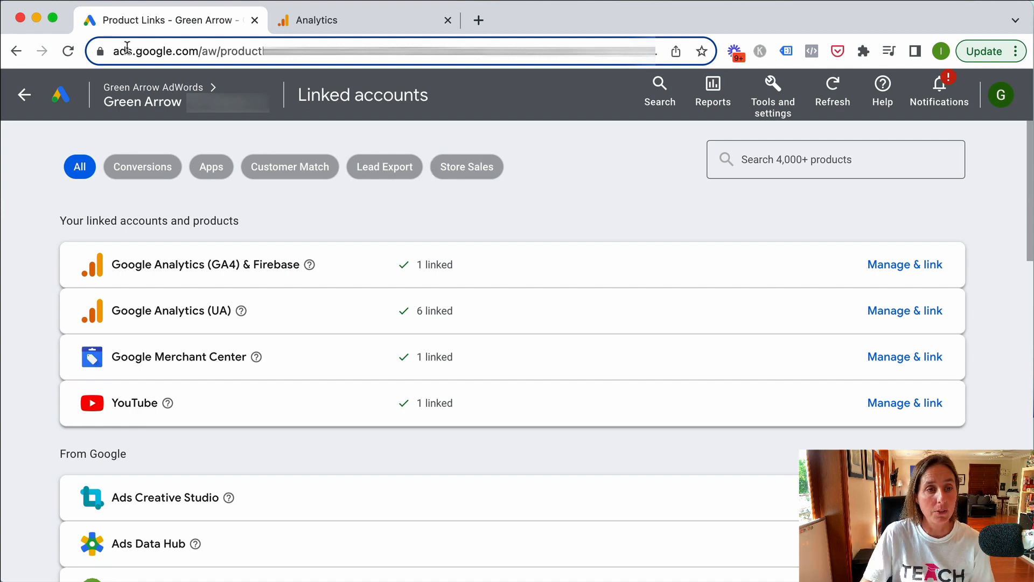
{"action": "mouse_move", "coordinate": [399, 270]}
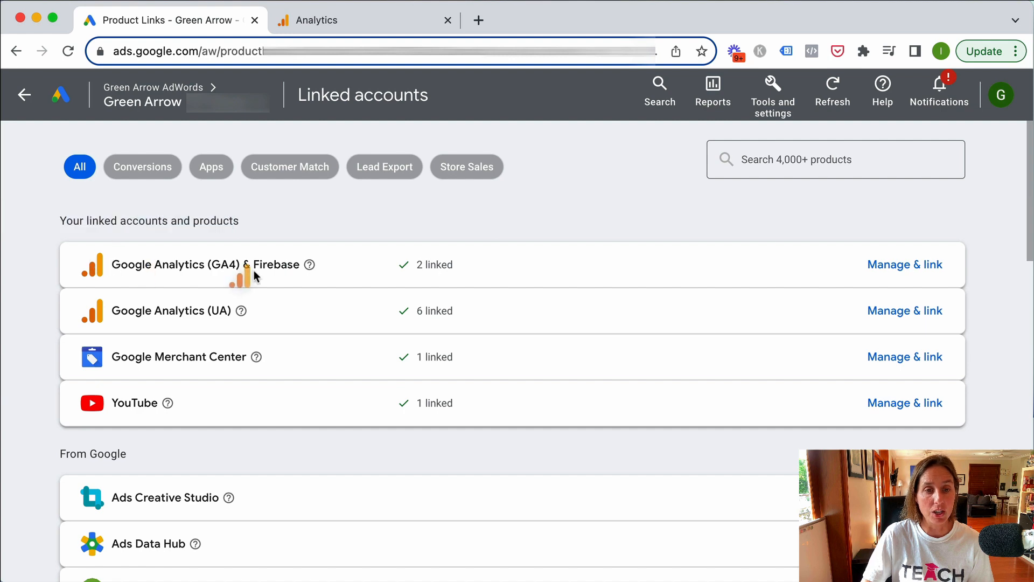
Scroll the refreshed Linked accounts page to check GA4 & Firebase shows 2 linked
{"action": "scroll", "scroll_direction": "down", "scroll_amount": 3}
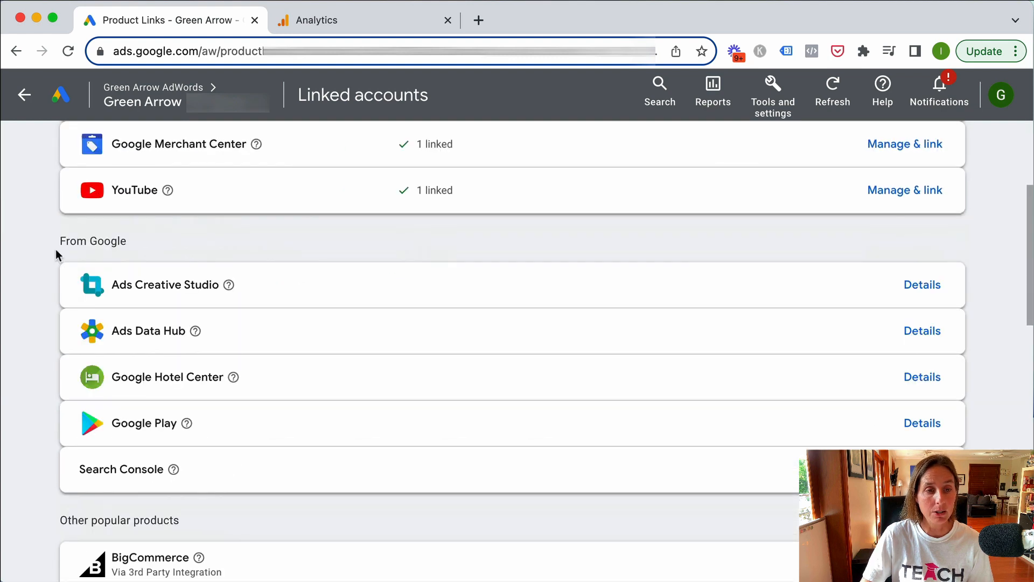
{"action": "scroll", "scroll_direction": "up", "scroll_amount": 3}
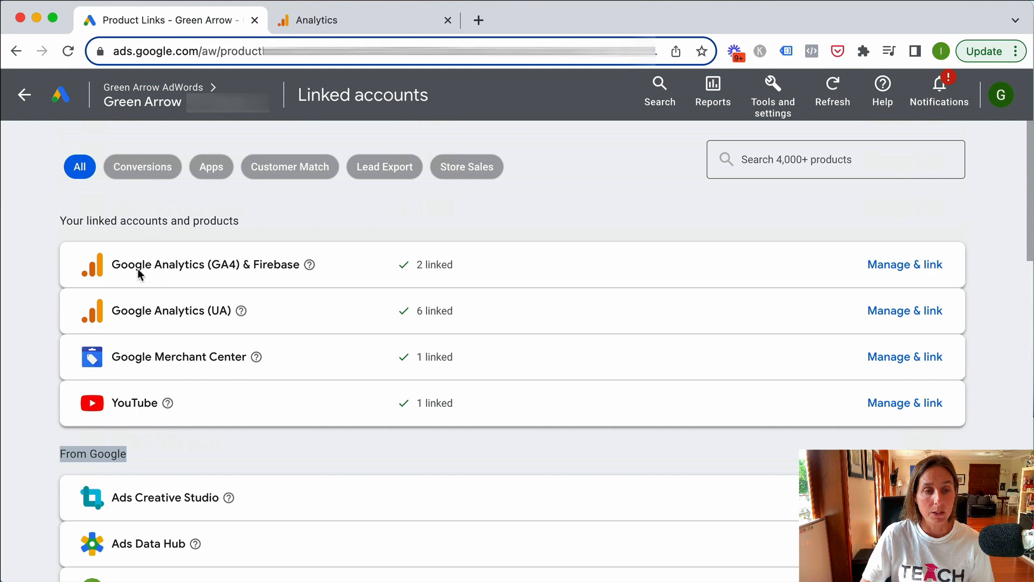
{"action": "mouse_move", "coordinate": [173, 501]}
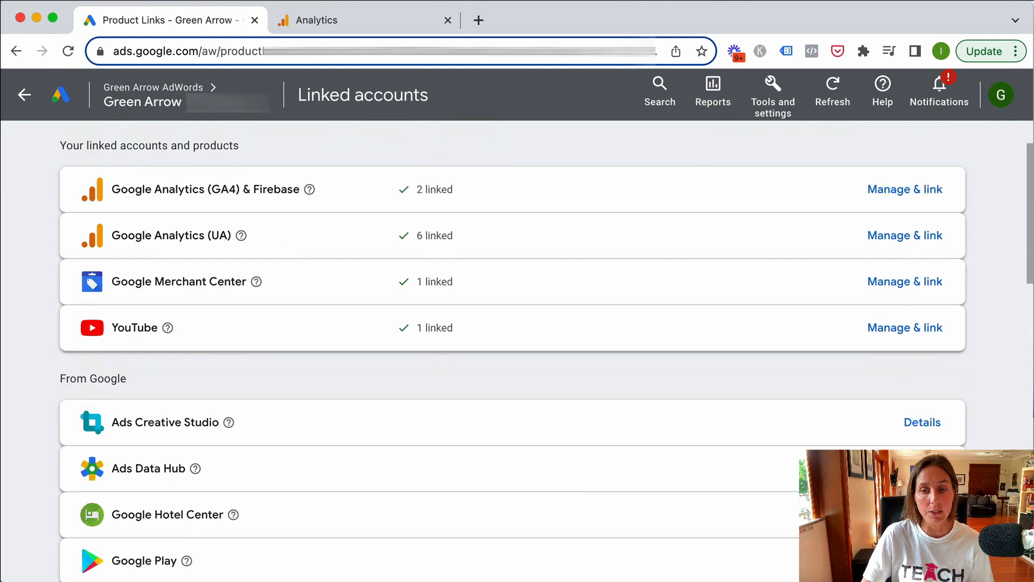
{"action": "mouse_move", "coordinate": [922, 422]}
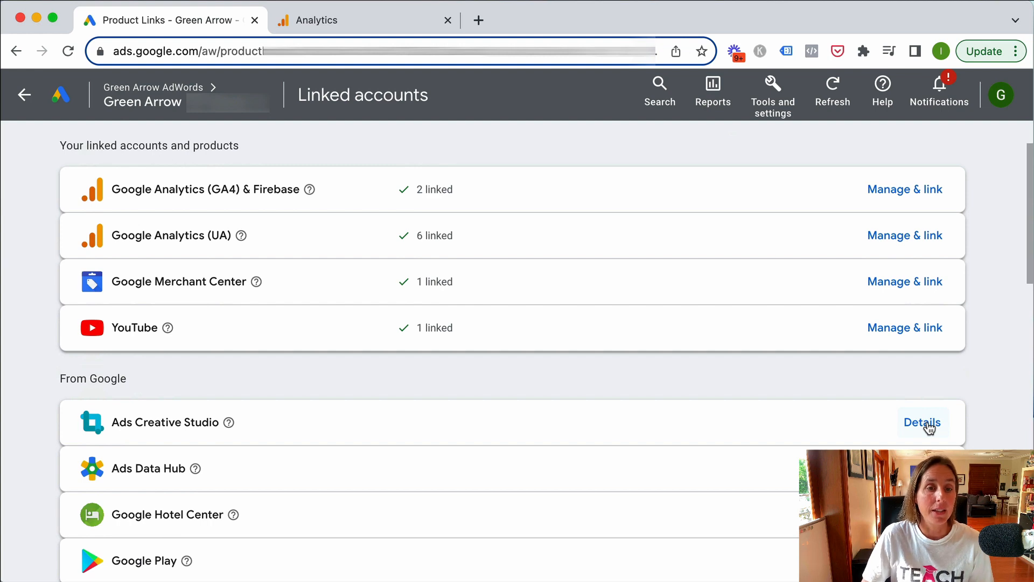
{"action": "mouse_move", "coordinate": [816, 428]}
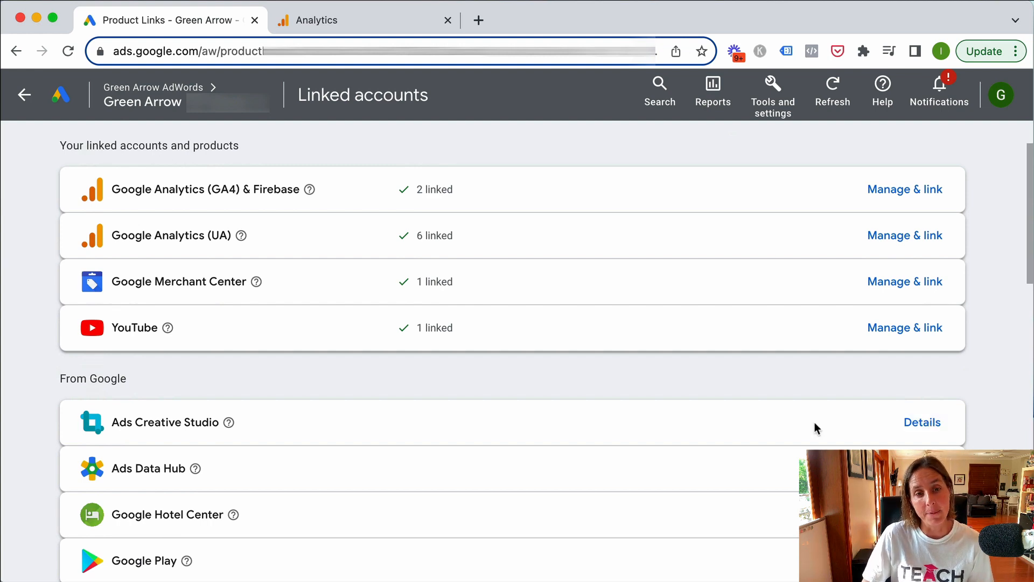
{"action": "scroll", "scroll_direction": "up", "scroll_amount": 3}
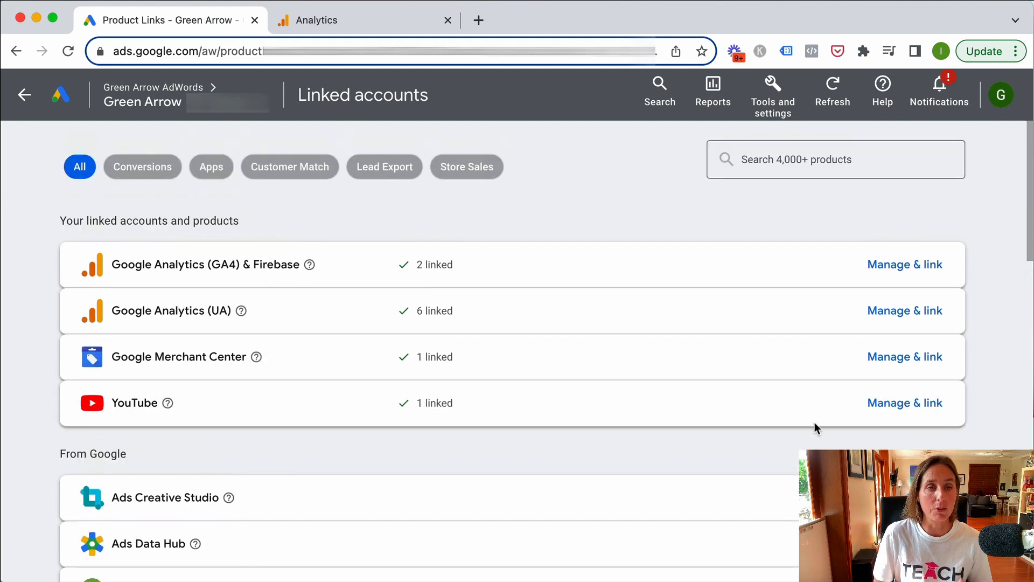